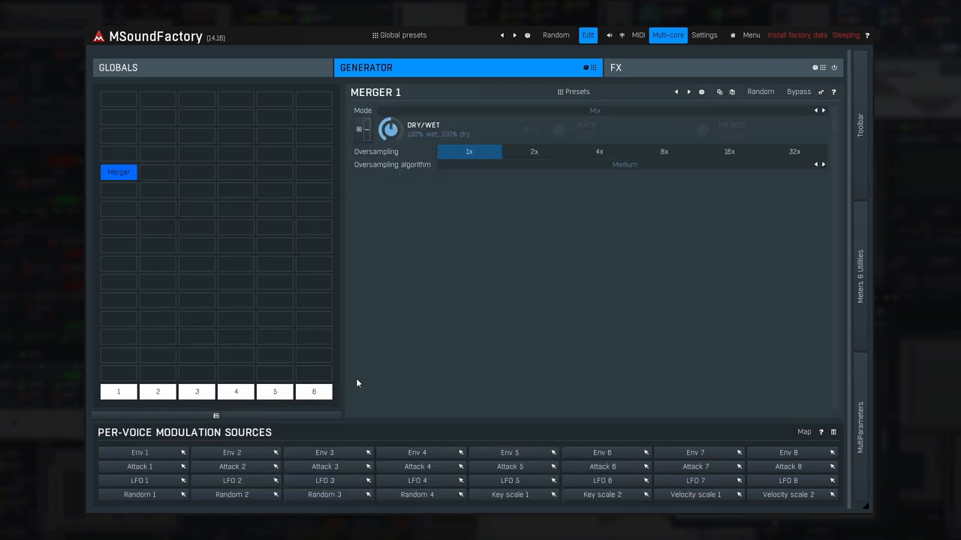
# Switch the merger's mode to Frequency modulation, then check the second oscillator and return to the merger.
pyautogui.click(594, 111)
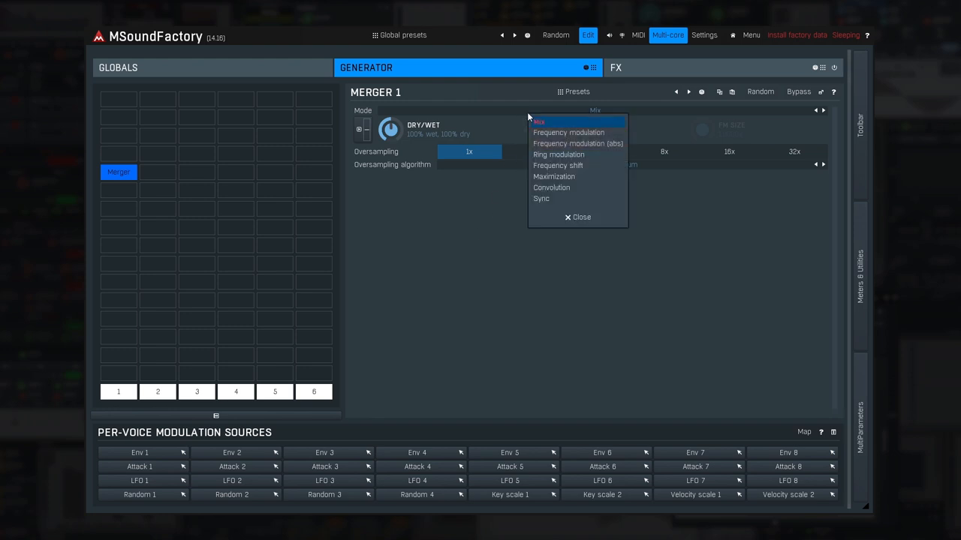
pyautogui.click(568, 132)
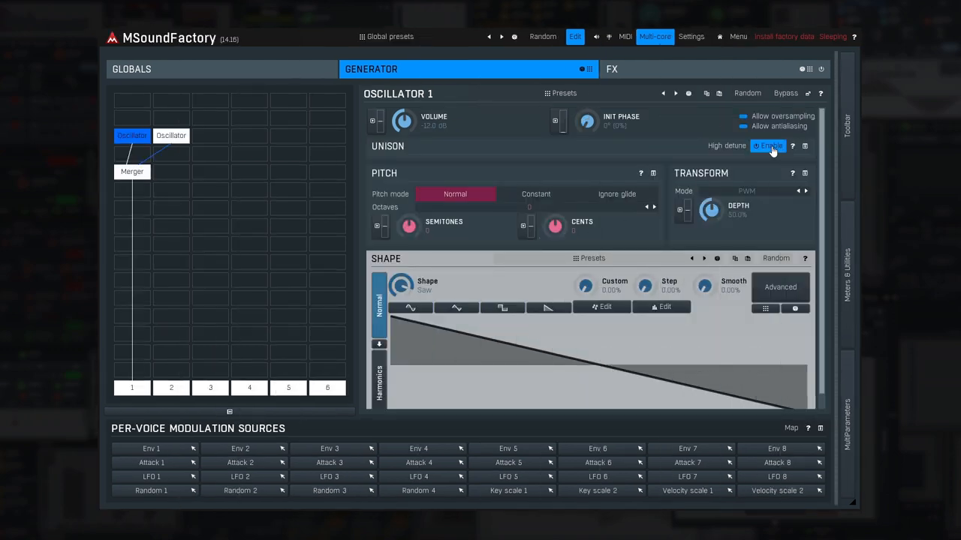
pyautogui.click(171, 135)
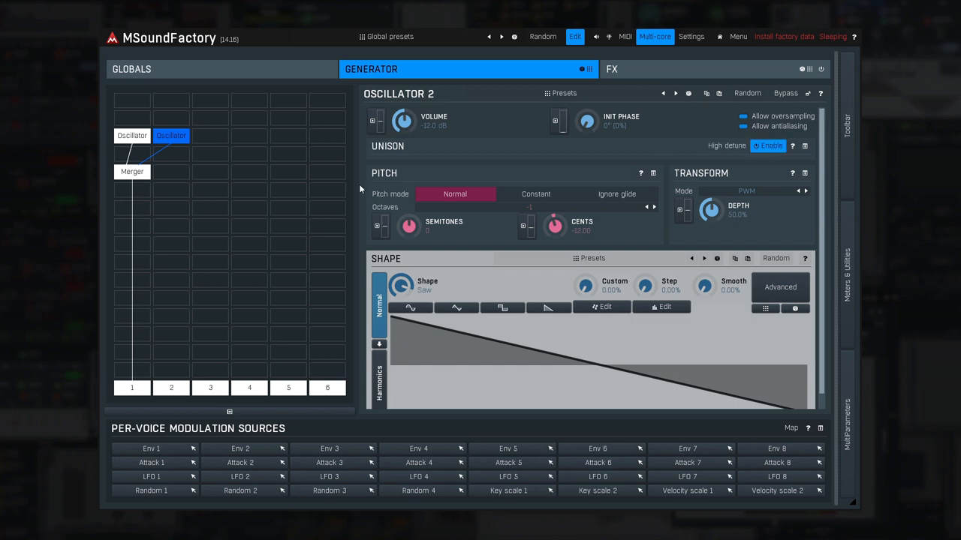
pyautogui.click(132, 171)
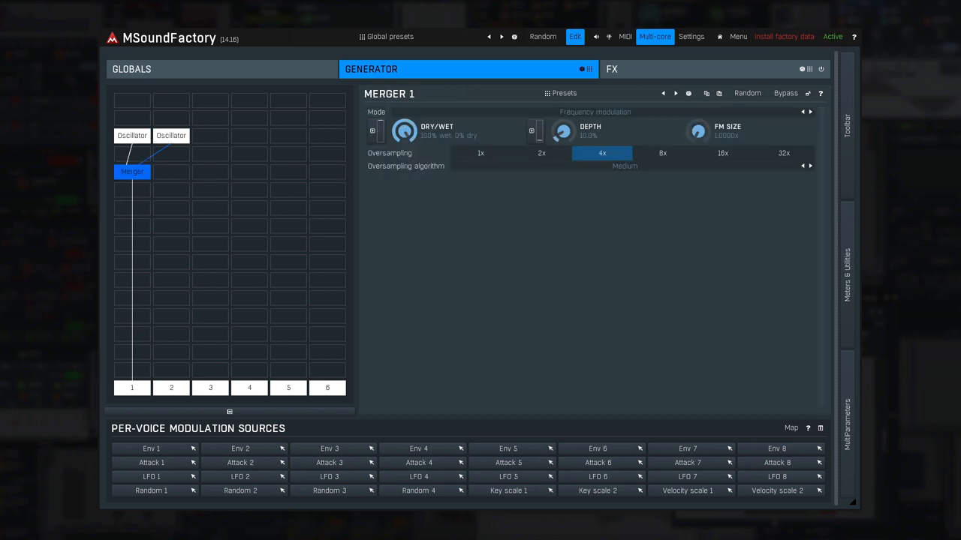
# Sweep the merger's FM Depth knob up and down to hear the effect, settling on a low depth.
pyautogui.moveTo(563, 132); pyautogui.dragTo(562, 117)
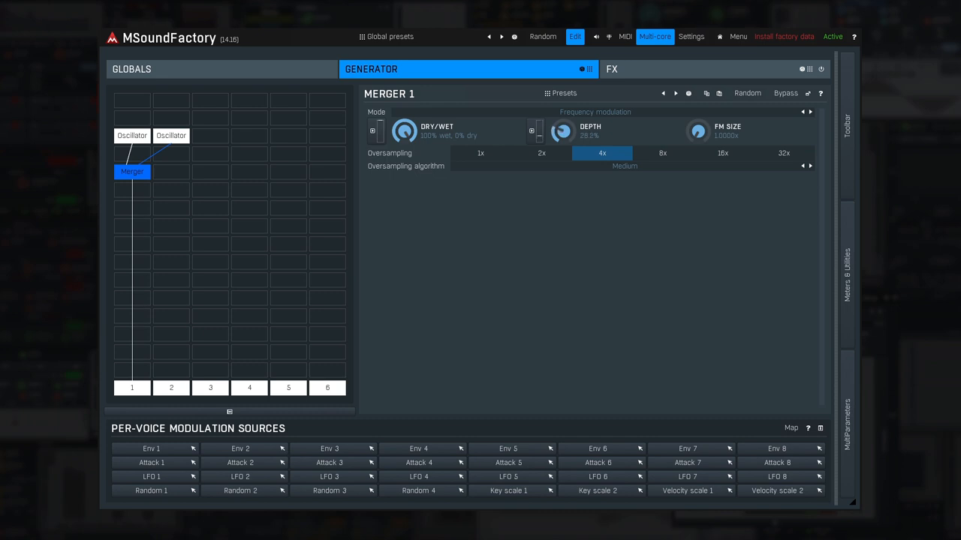
pyautogui.moveTo(561, 131); pyautogui.dragTo(564, 123)
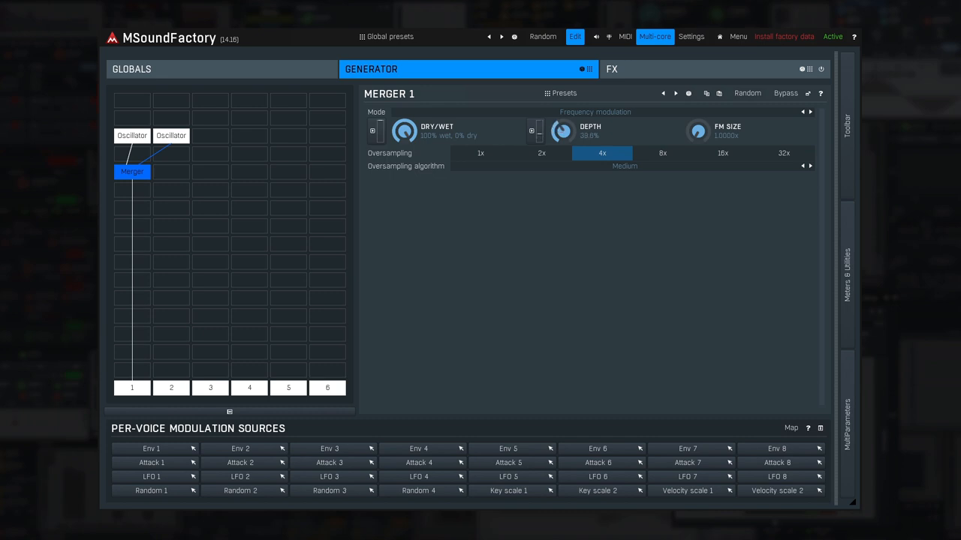
pyautogui.moveTo(561, 132); pyautogui.dragTo(561, 126)
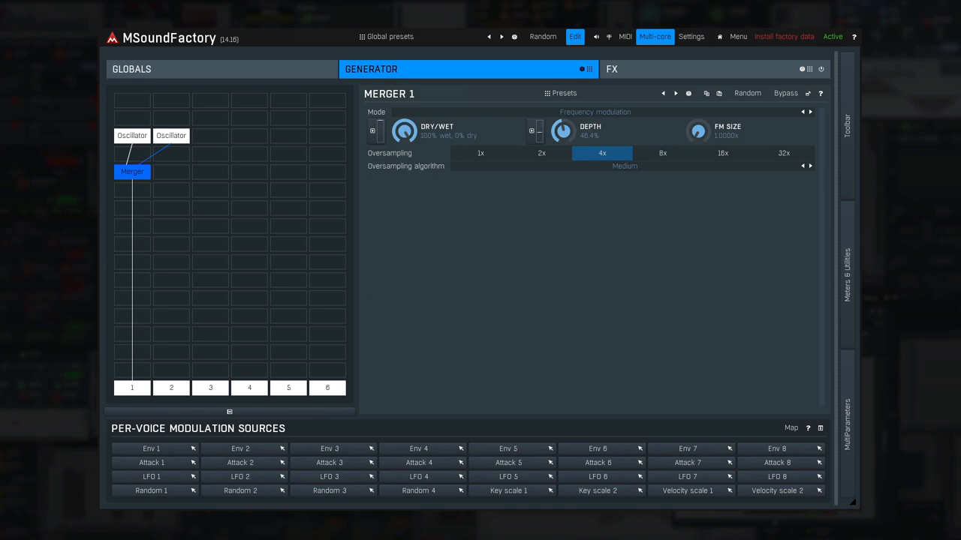
pyautogui.moveTo(562, 131); pyautogui.dragTo(563, 120)
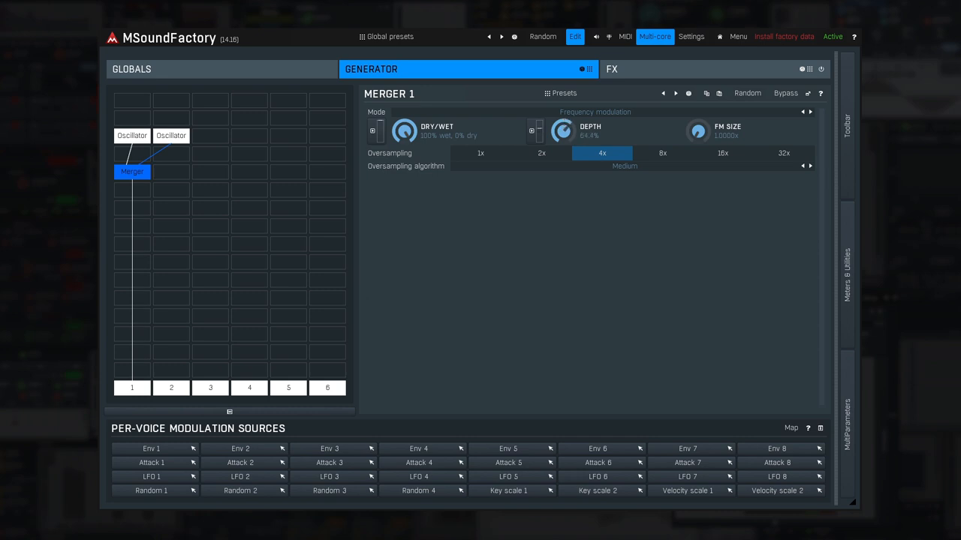
pyautogui.moveTo(563, 132); pyautogui.dragTo(563, 117)
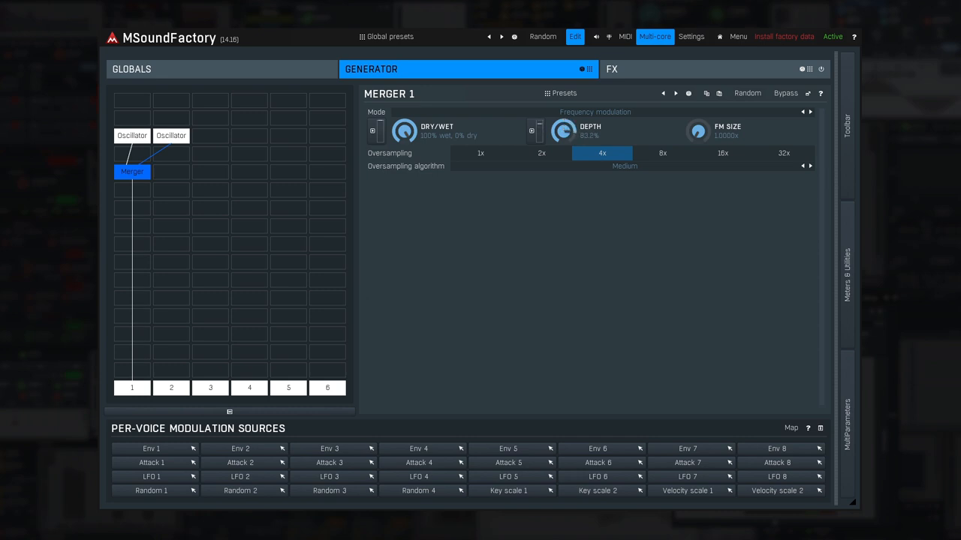
pyautogui.moveTo(563, 132); pyautogui.dragTo(565, 126)
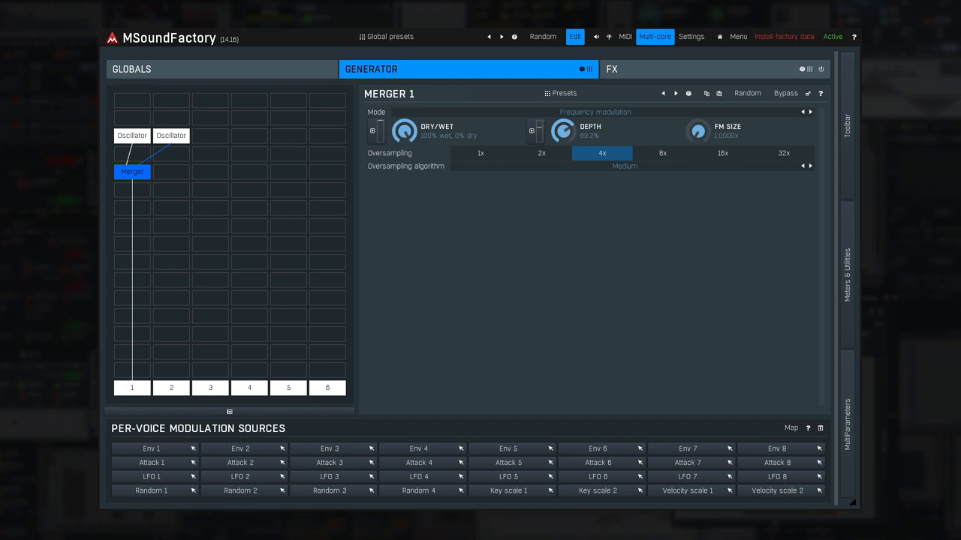
pyautogui.moveTo(563, 130); pyautogui.dragTo(561, 135)
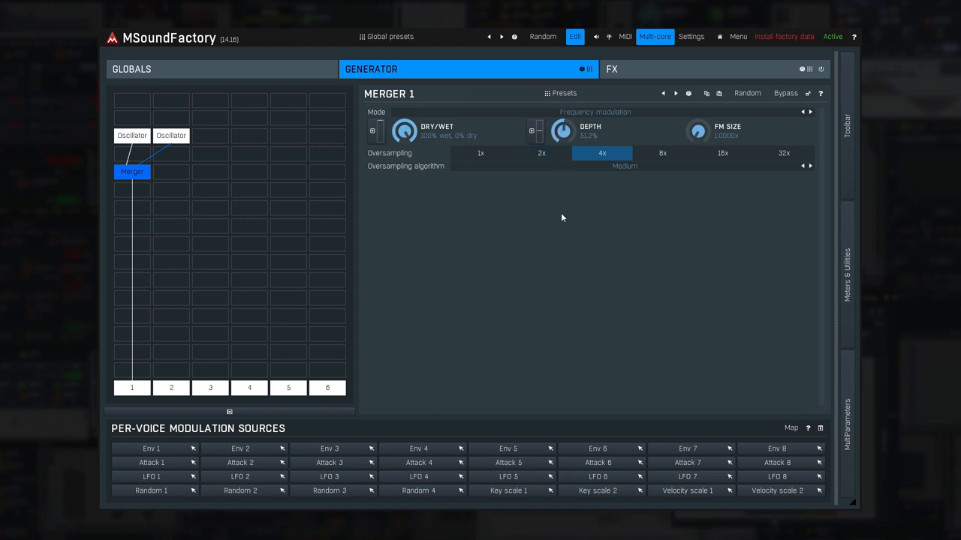
pyautogui.moveTo(536, 248)
pyautogui.write('5')
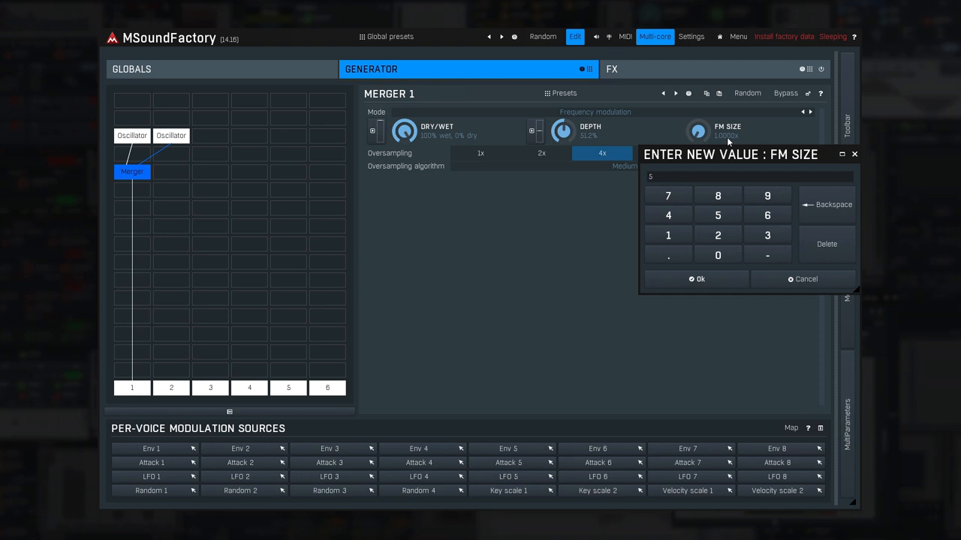
# Enter a new FM Size value for the merger and fine-tune the FM Size knob by dragging.
pyautogui.click(697, 278)
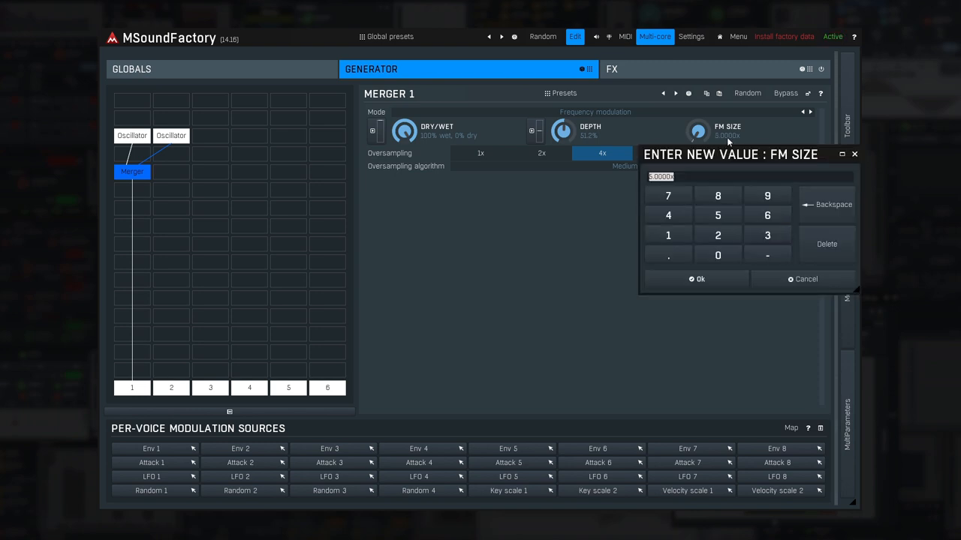
pyautogui.click(700, 277)
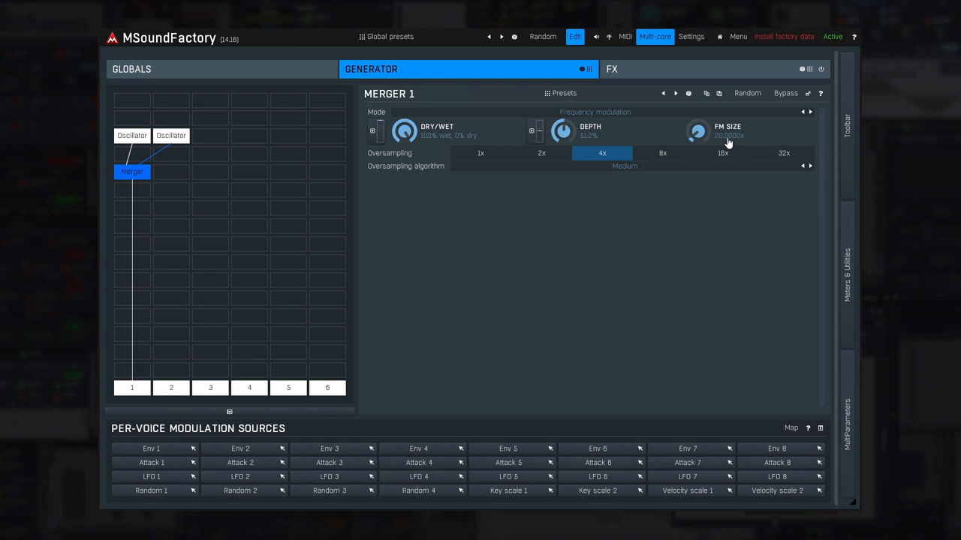
pyautogui.moveTo(696, 132); pyautogui.dragTo(696, 120)
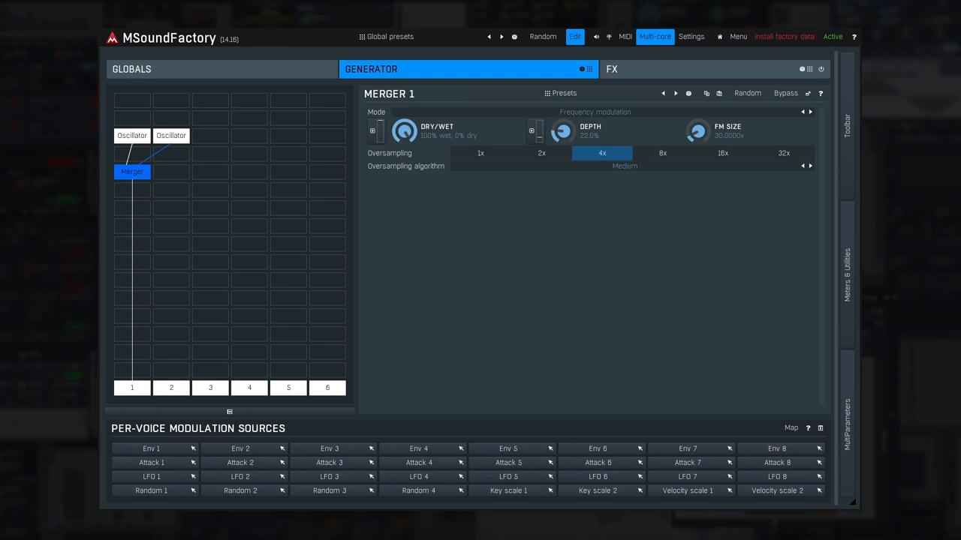
pyautogui.moveTo(563, 132); pyautogui.dragTo(563, 143)
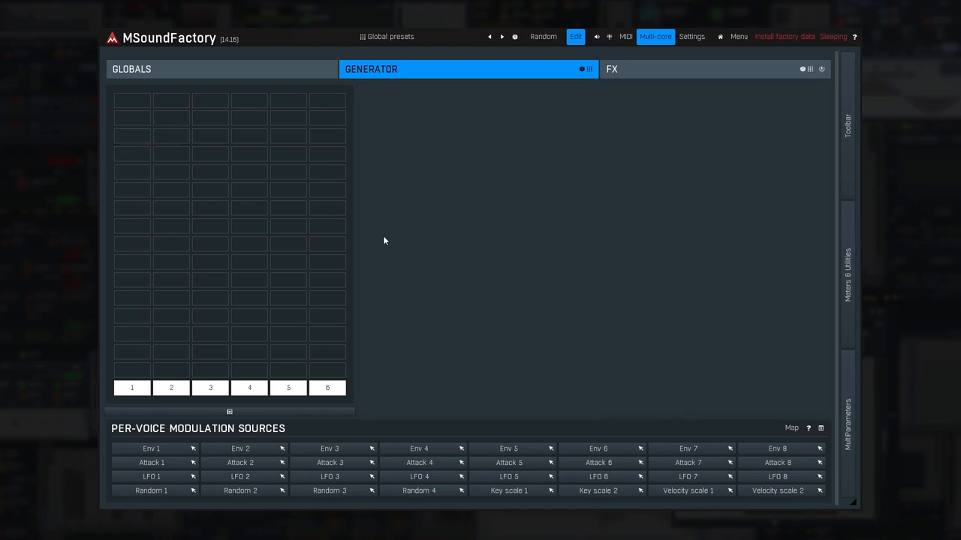
pyautogui.moveTo(138, 105)
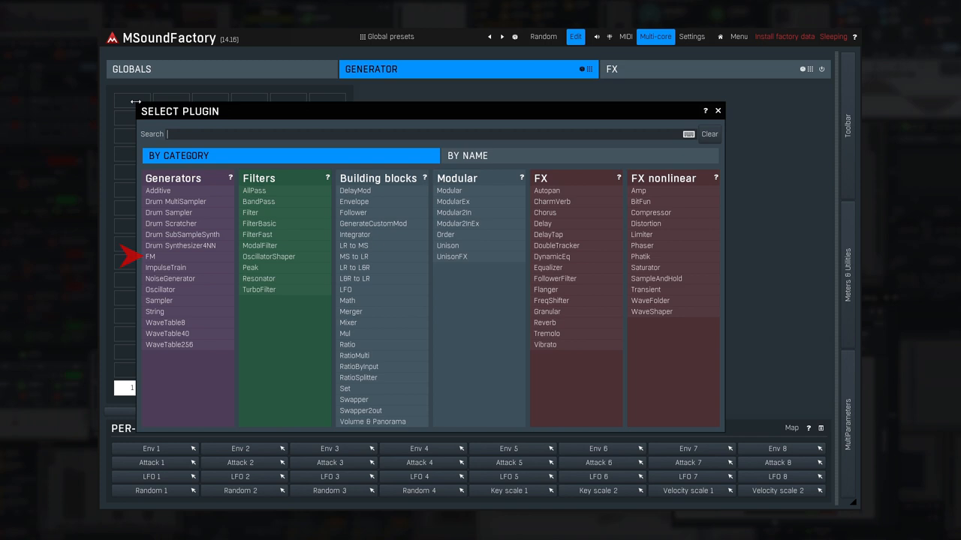
# Add the FM generator from the Generators list into the empty grid cell.
pyautogui.doubleClick(150, 256)
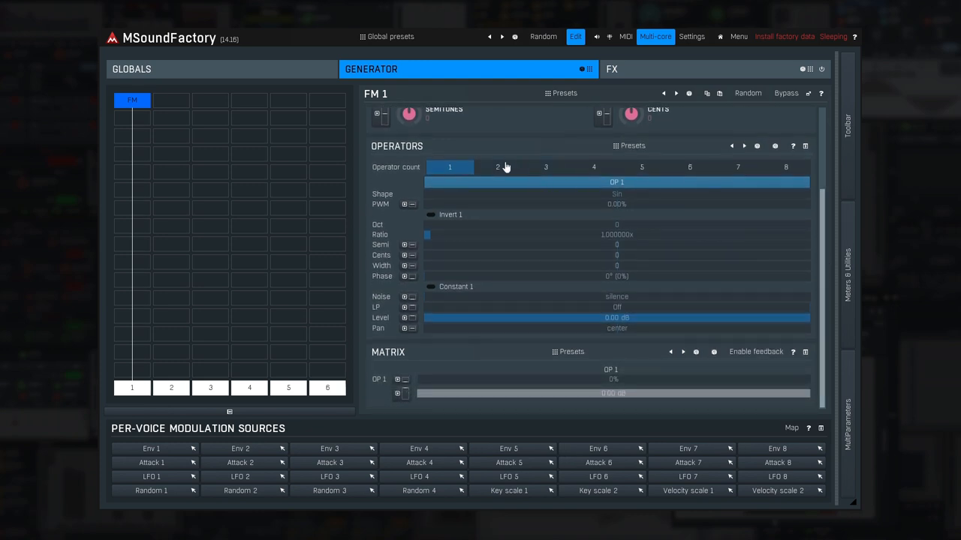
# Set the FM module's operator count to 8, expanding the matrix to eight by eight.
pyautogui.click(593, 167)
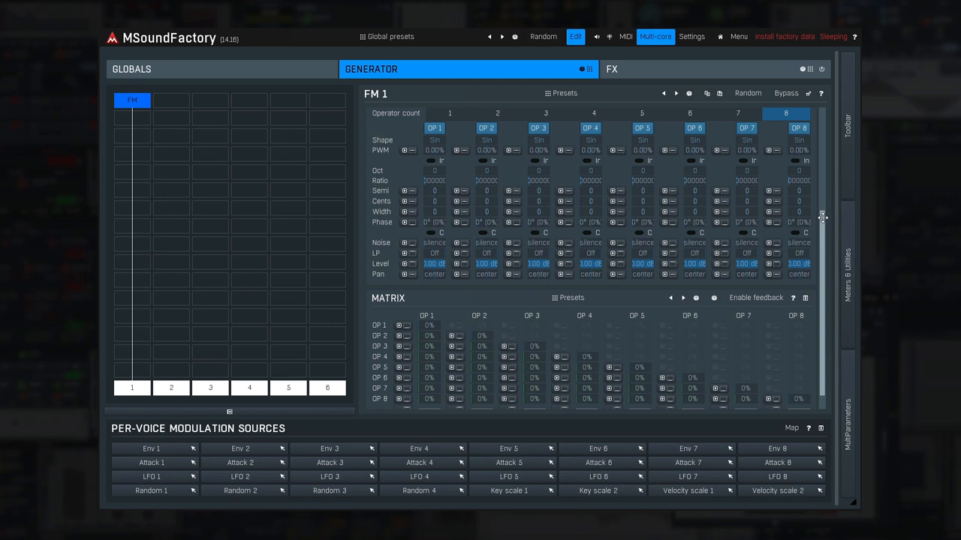
pyautogui.scroll(-3)
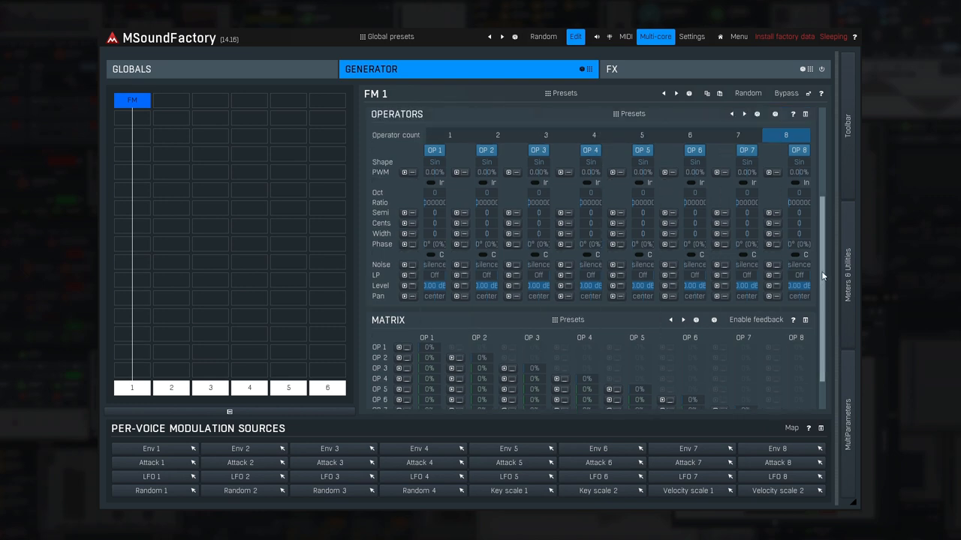
# Step through Operators and Matrix presets to fill the eight operators and routing with new settings.
pyautogui.click(745, 114)
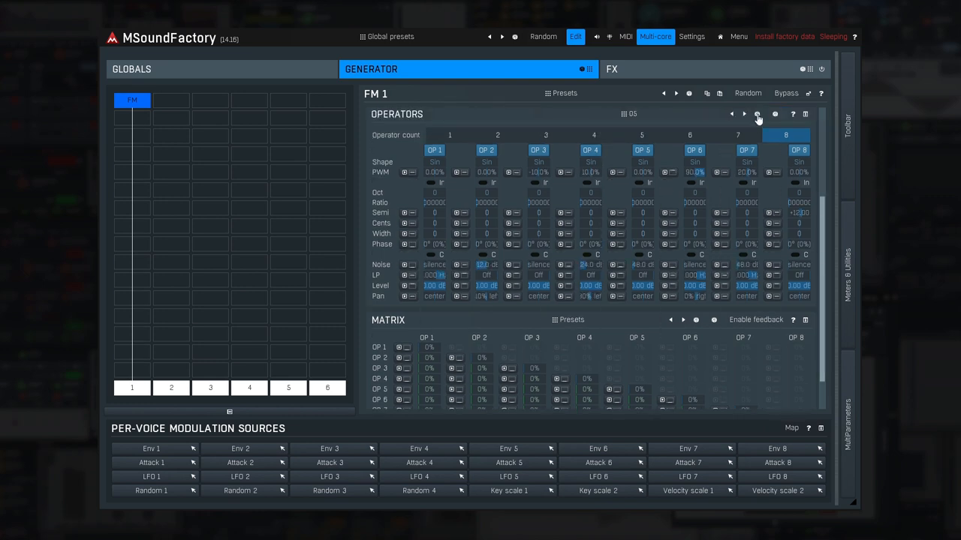
pyautogui.click(696, 320)
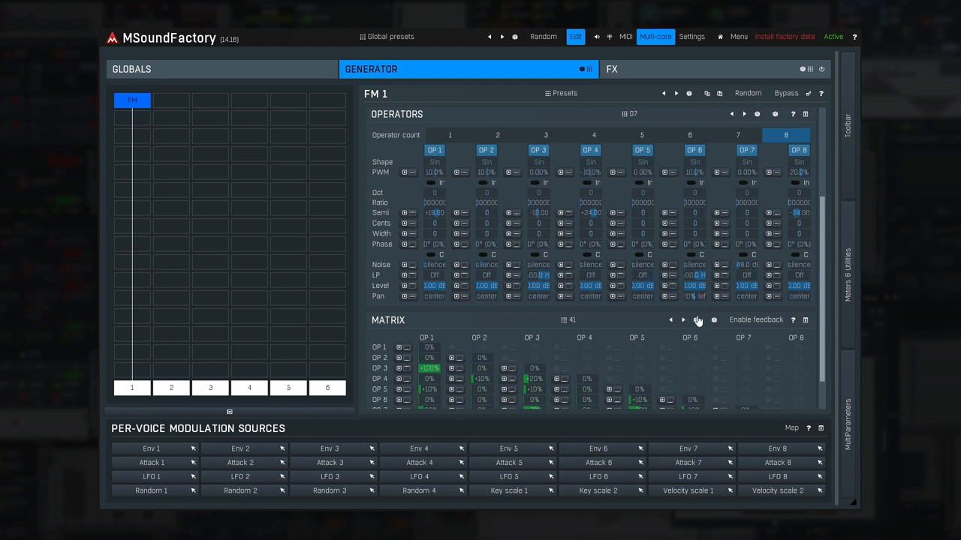
pyautogui.click(681, 320)
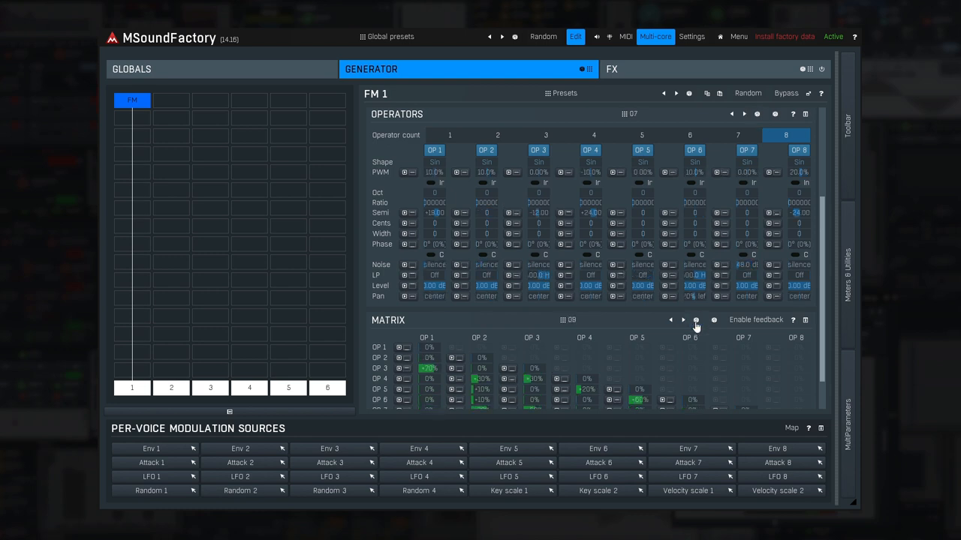
pyautogui.click(682, 319)
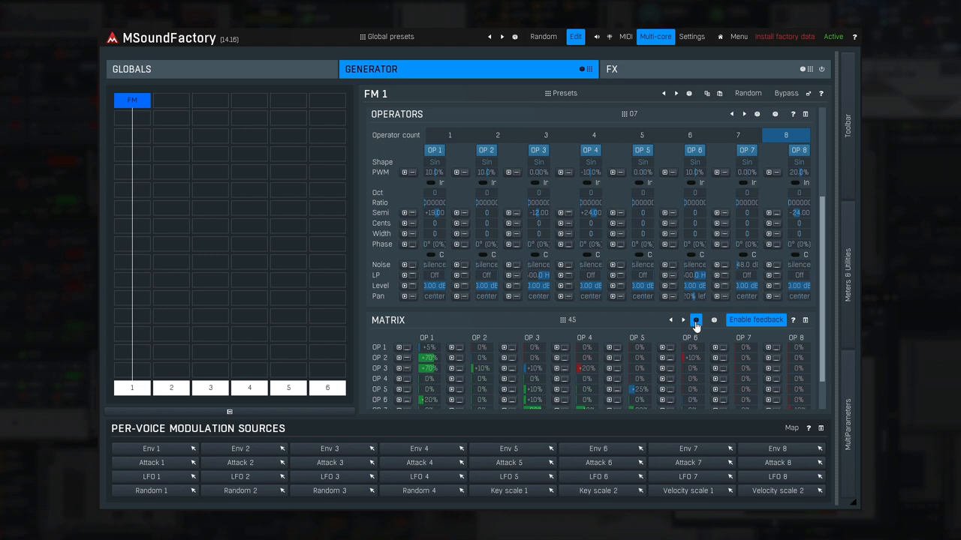
pyautogui.click(696, 319)
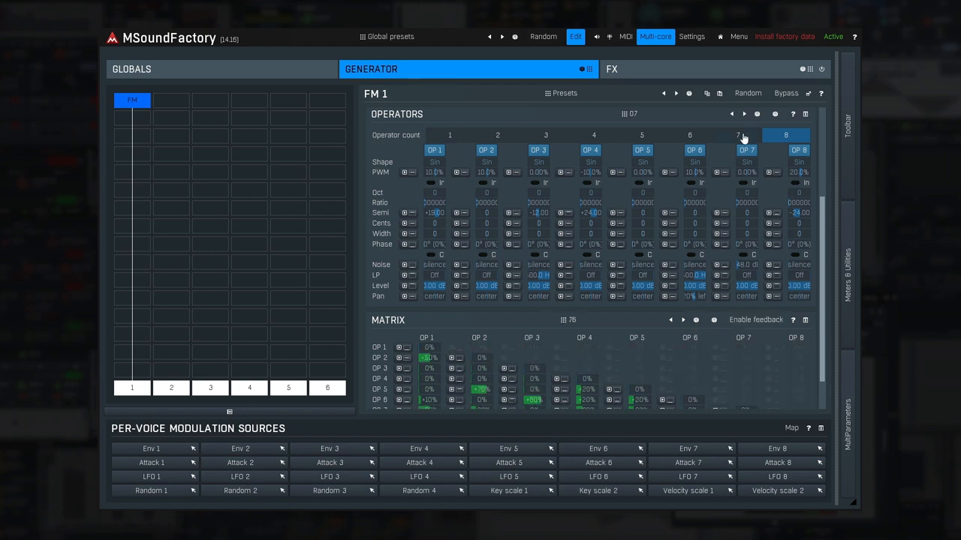
pyautogui.click(756, 114)
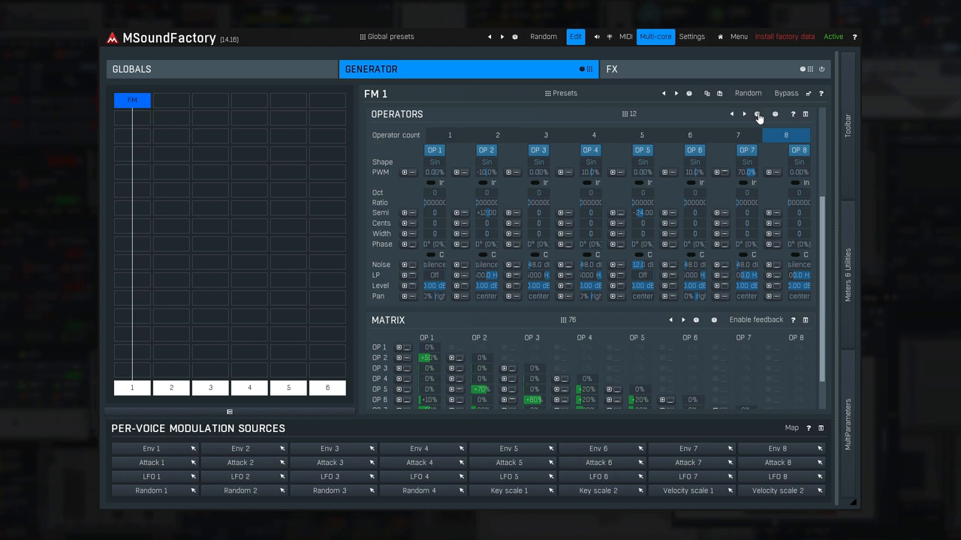